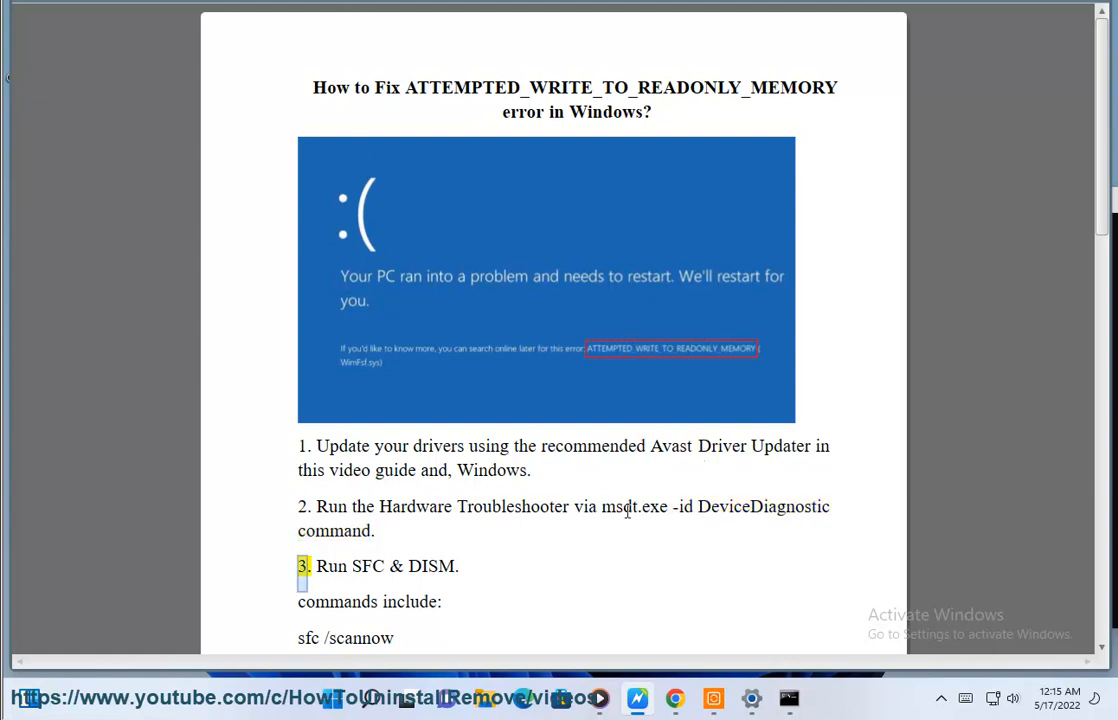
# Step: Select and copy the 'msdt.exe -id DeviceDiagnostic' command from step 2 of the guide
pyautogui.moveTo(602, 506); pyautogui.dragTo(834, 506)
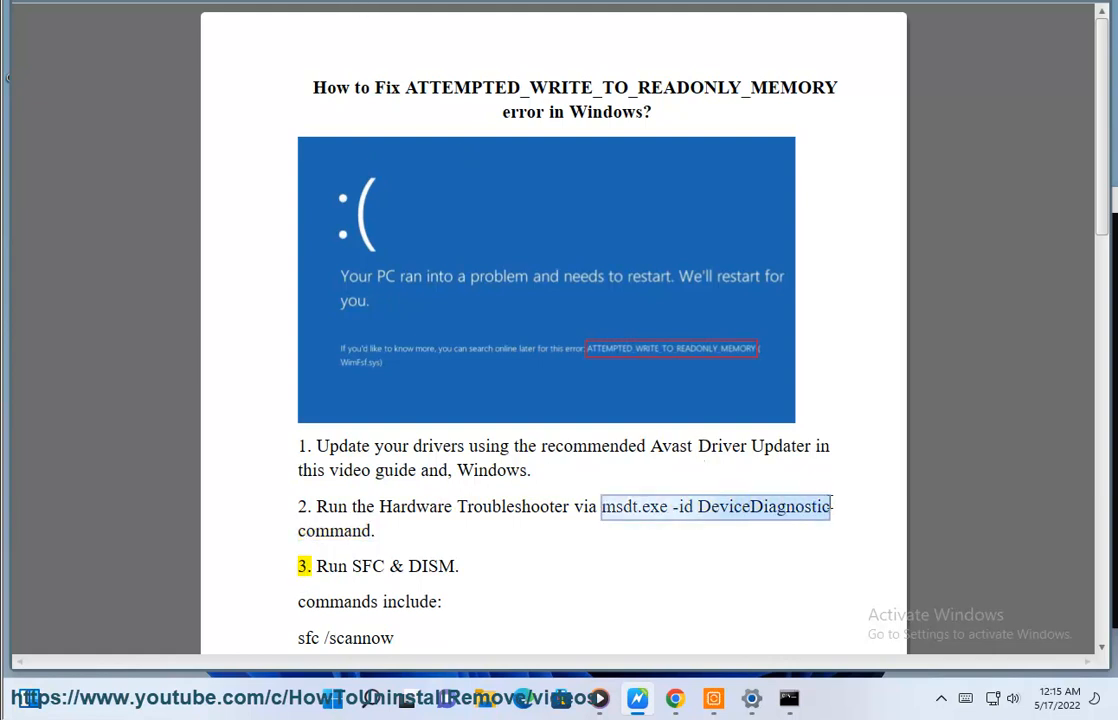
pyautogui.click(788, 698)
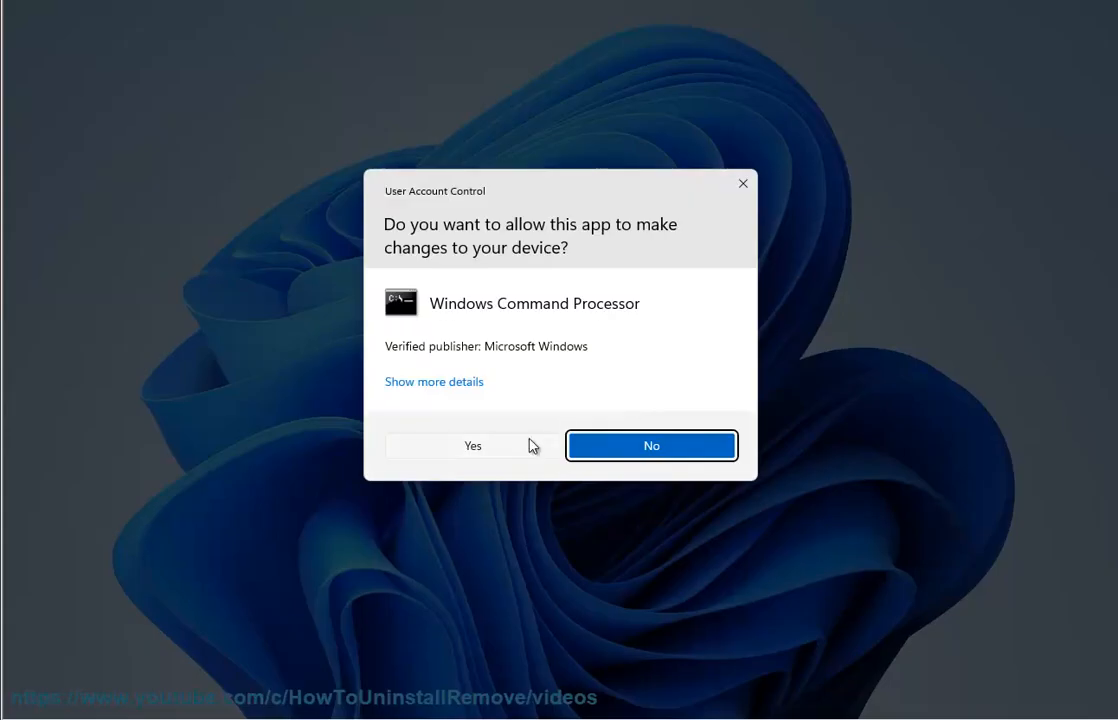
# Step: Approve the UAC prompt and run 'msdt.exe -id DeviceDiagnostic' in the administrator Command Prompt, then begin the SFC command
pyautogui.click(472, 444)
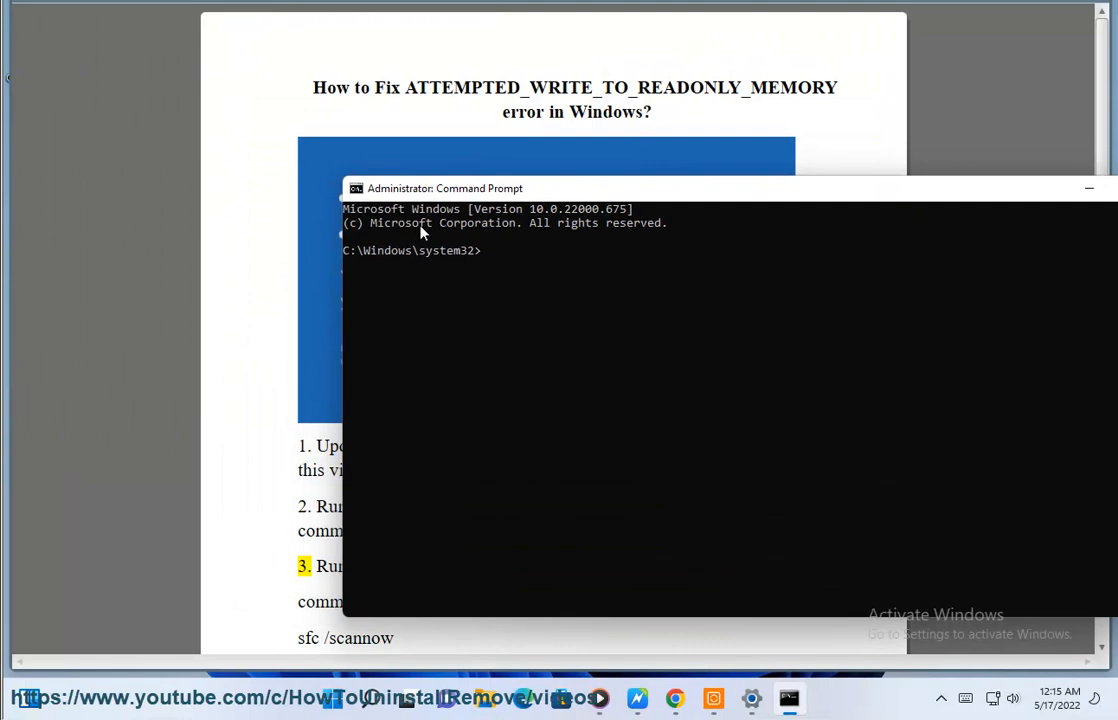
pyautogui.write('msdt.exe -id DeviceDiagnostic')
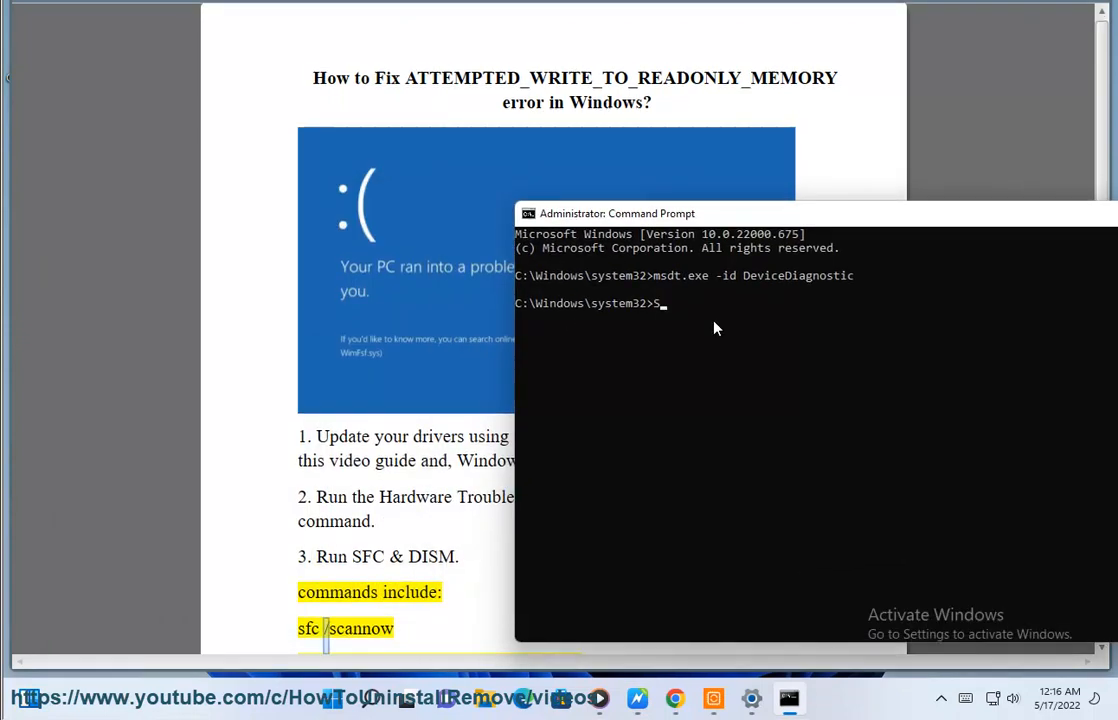
pyautogui.write('SFC SCA')
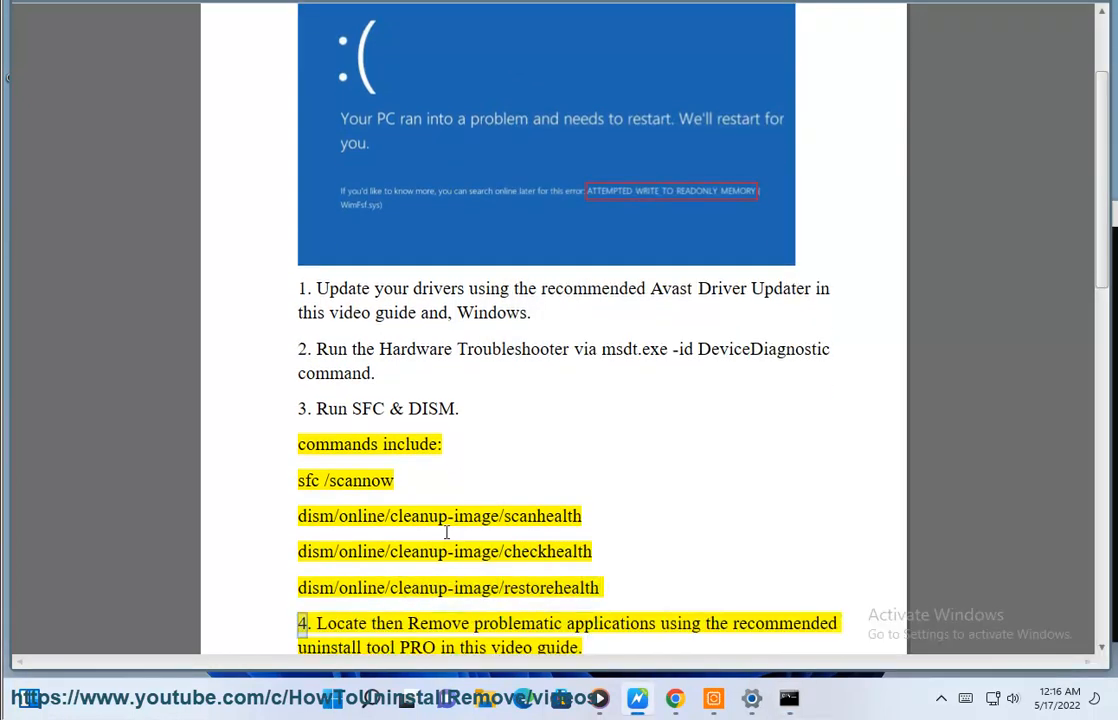
# Step: Scroll the guide down to the sfc /scannow and DISM commands and the Clean Boot hint
pyautogui.scroll(-3)
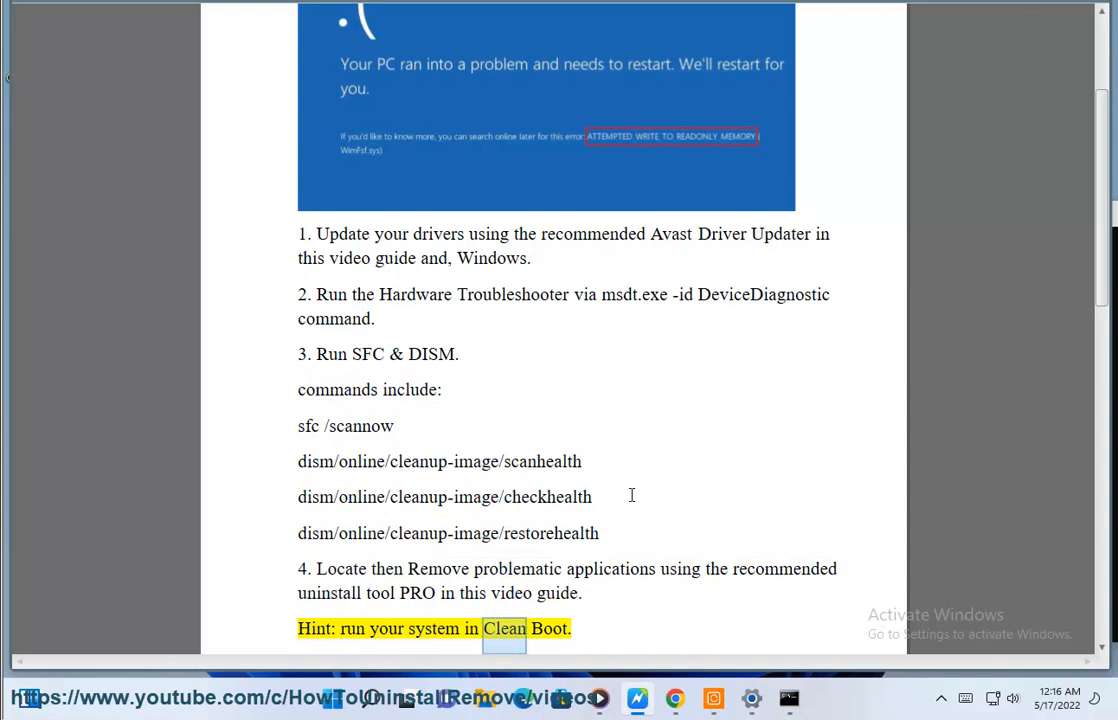
pyautogui.scroll(-3)
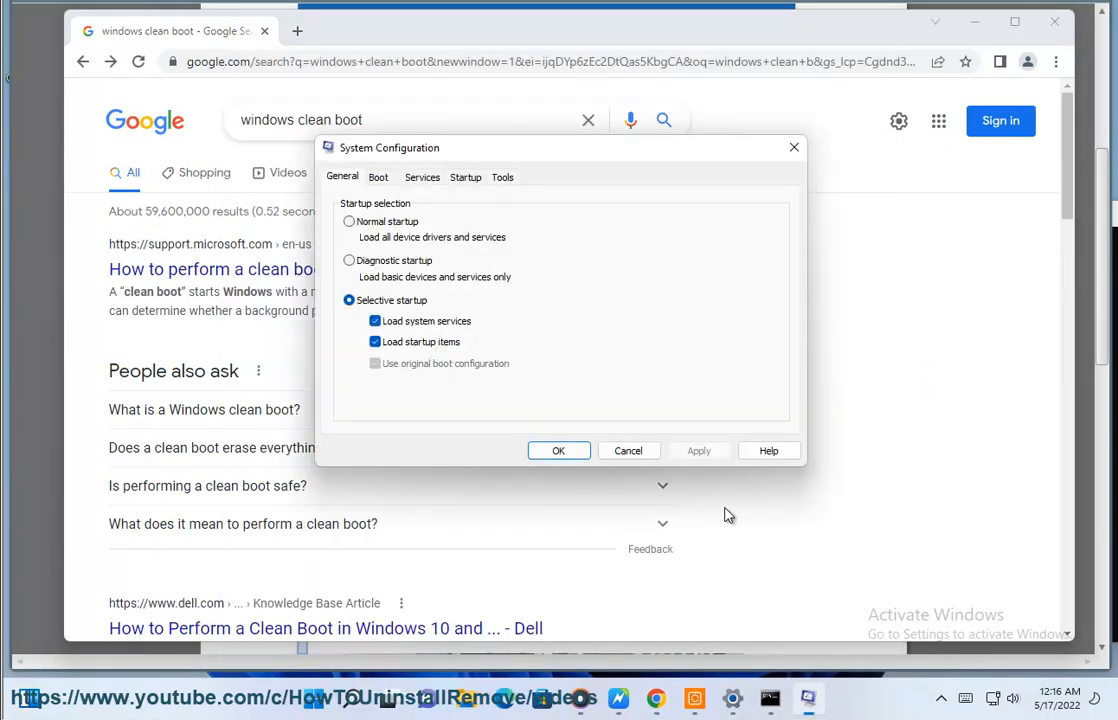
# Step: Disable all non-Microsoft services on the System Configuration Services list
pyautogui.click(422, 176)
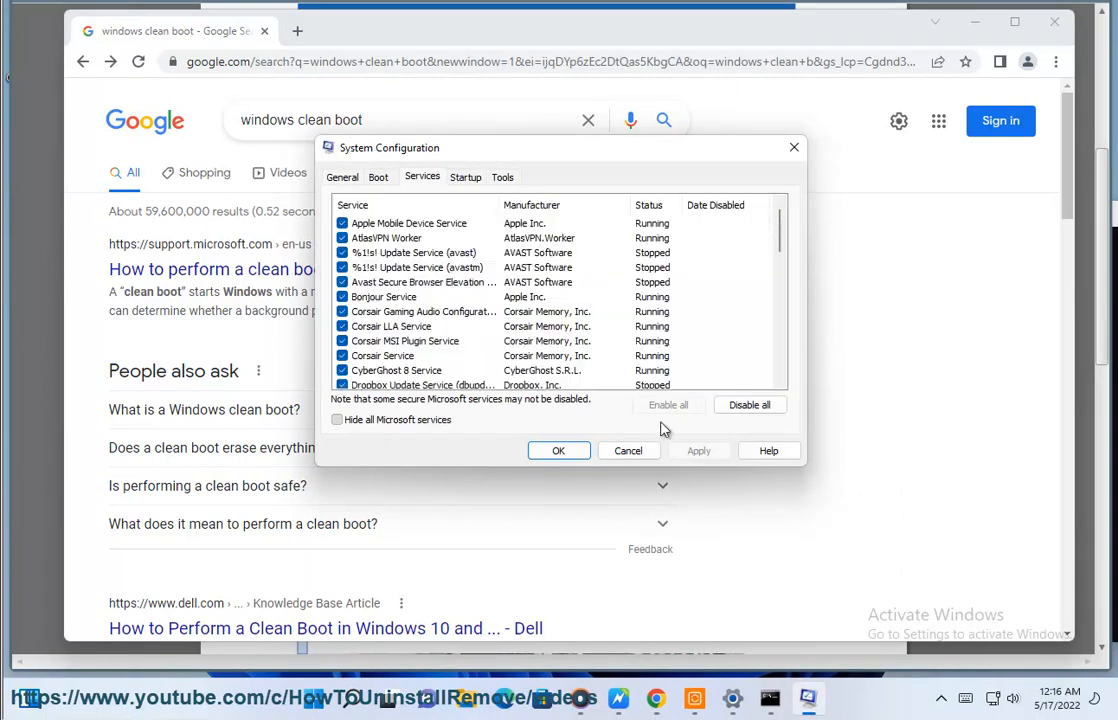
pyautogui.click(336, 418)
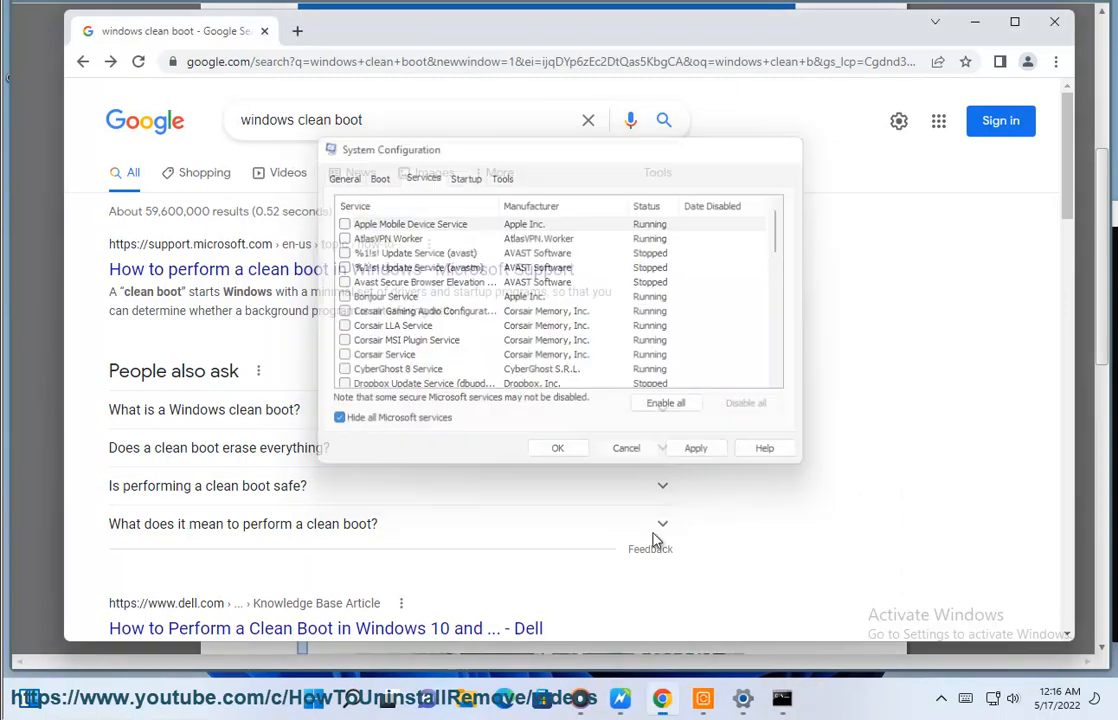
# Step: Launch Task Manager from search and show its Startup apps list
pyautogui.write('TASK Manager')
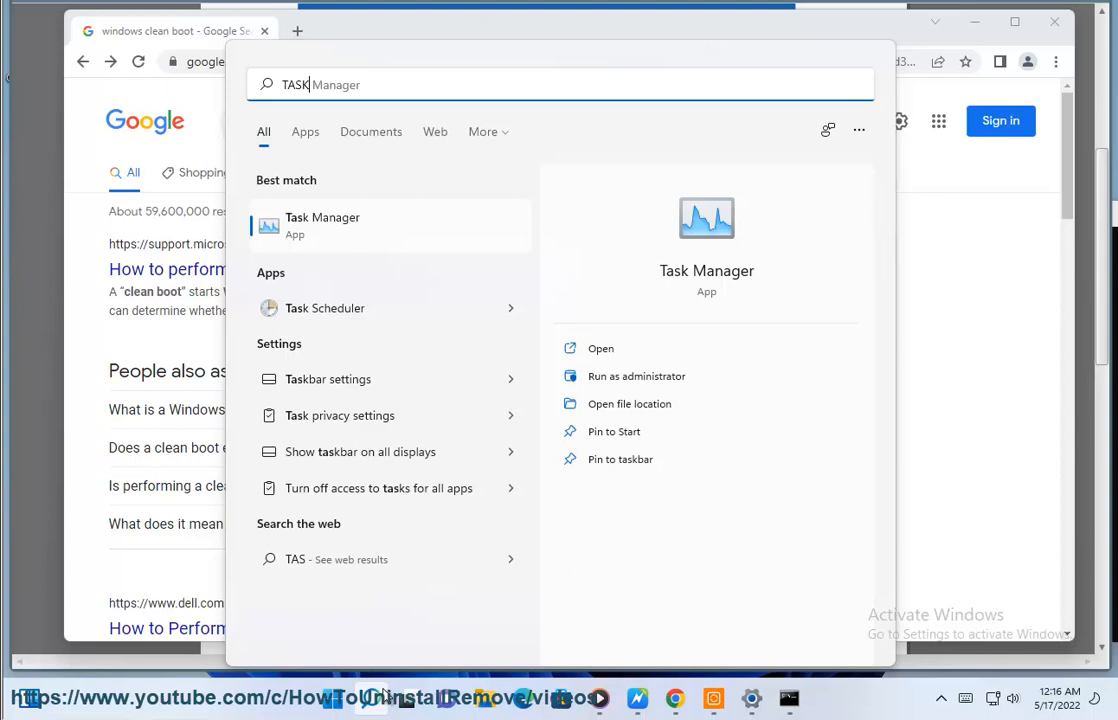
pyautogui.click(600, 348)
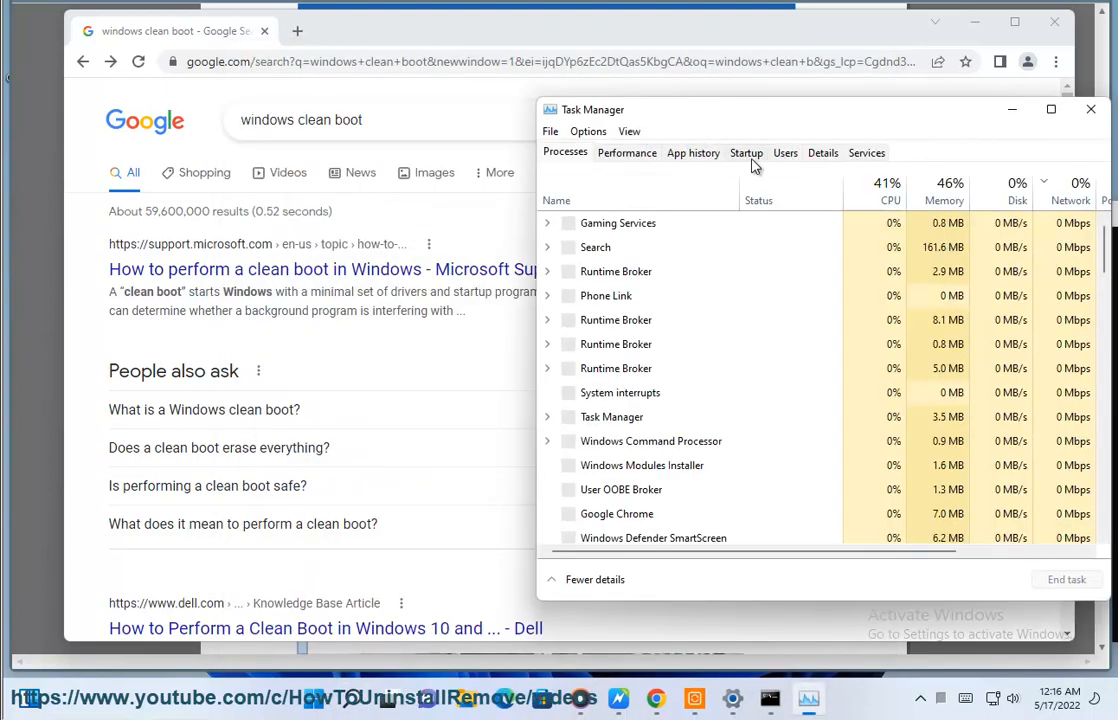
pyautogui.click(746, 152)
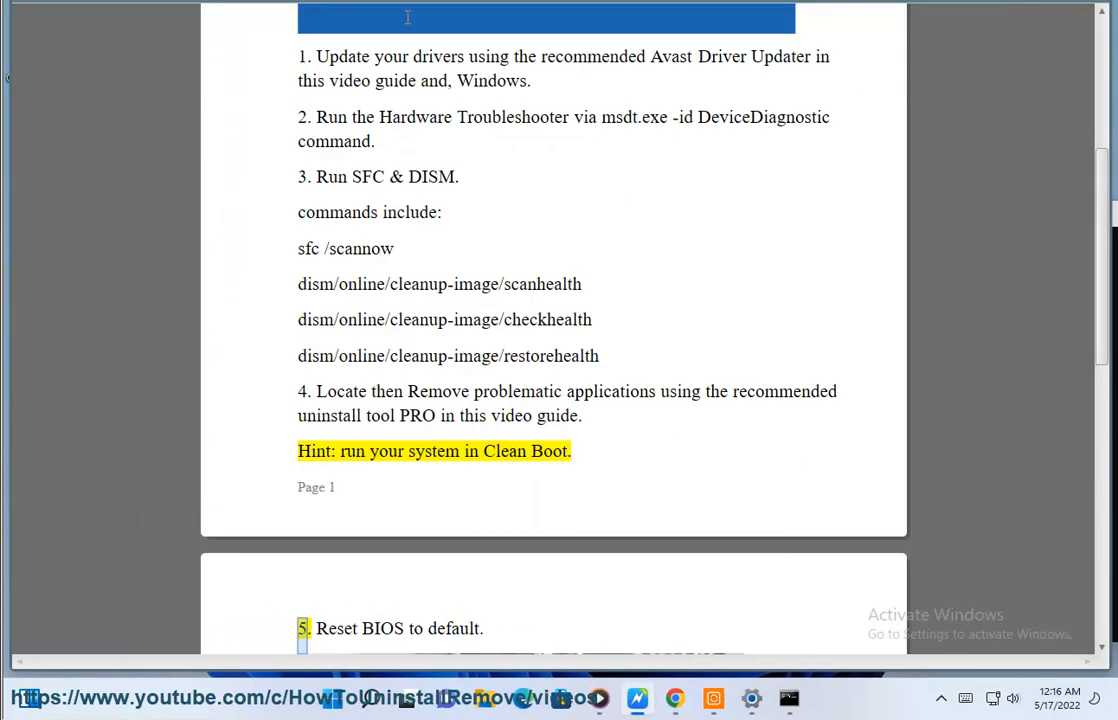
# Step: Scroll the guide to steps 5–7 and highlight the word BIOS in step 5
pyautogui.scroll(-3)
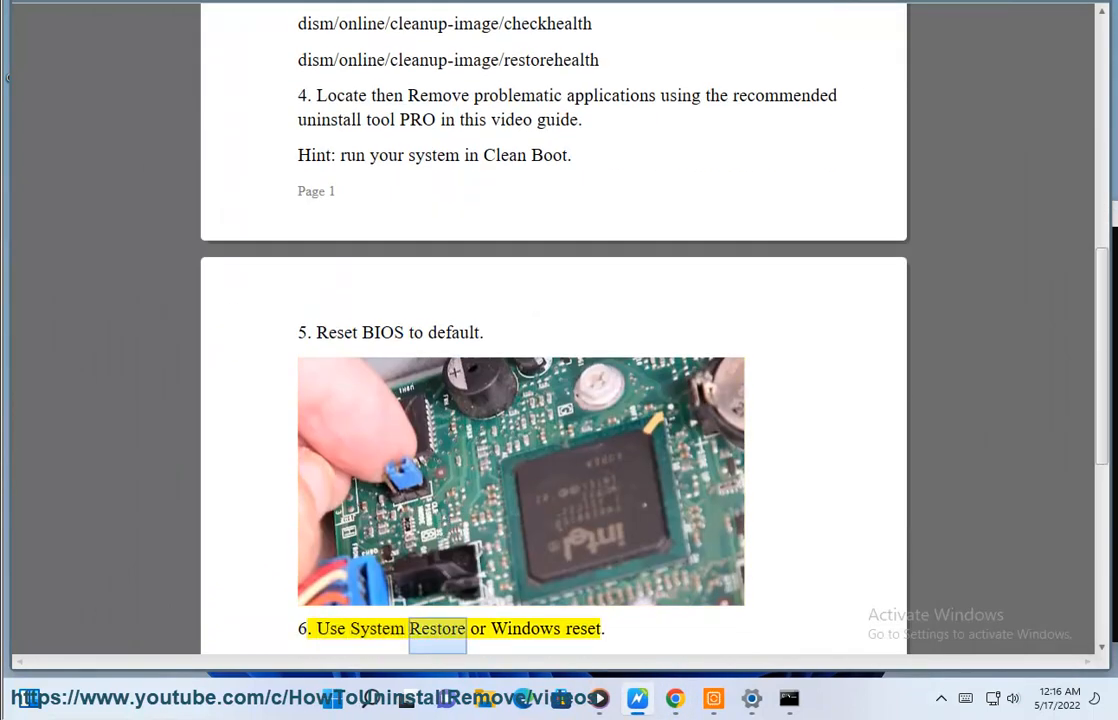
pyautogui.scroll(-3)
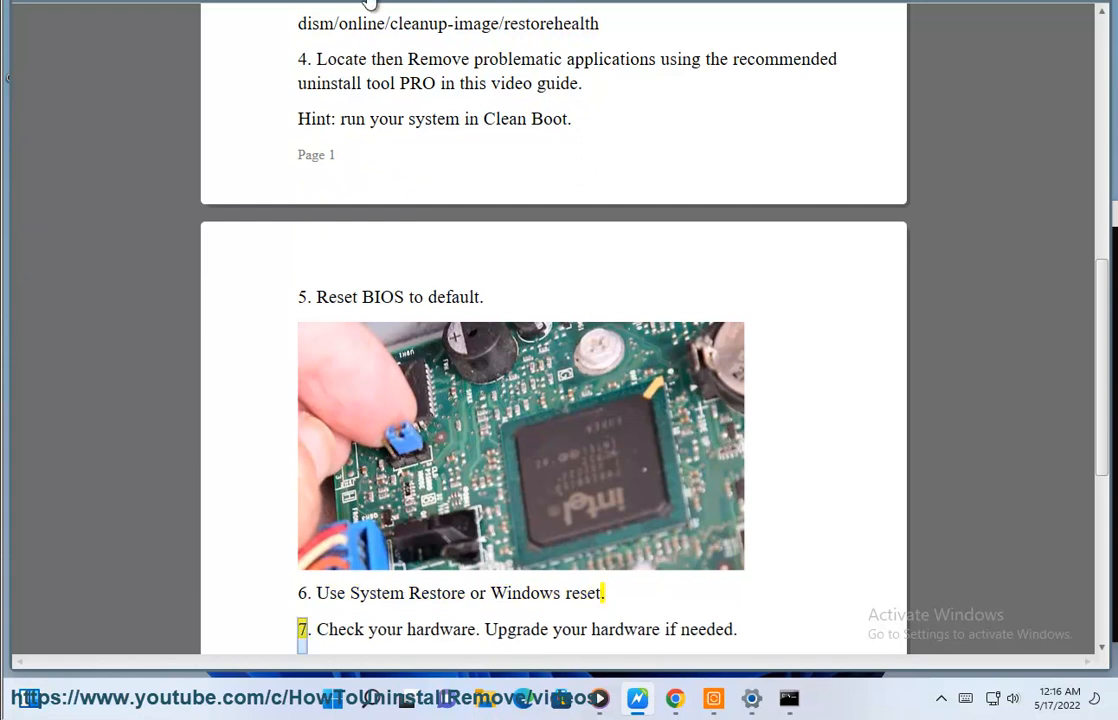
pyautogui.doubleClick(382, 296)
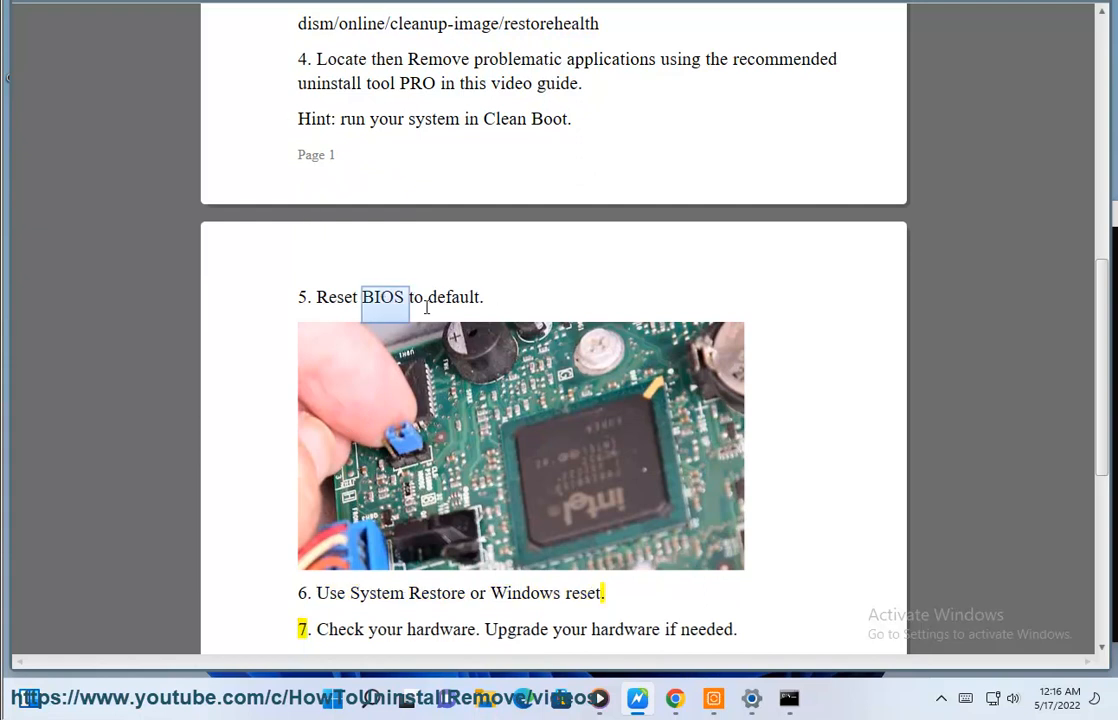
pyautogui.click(400, 296)
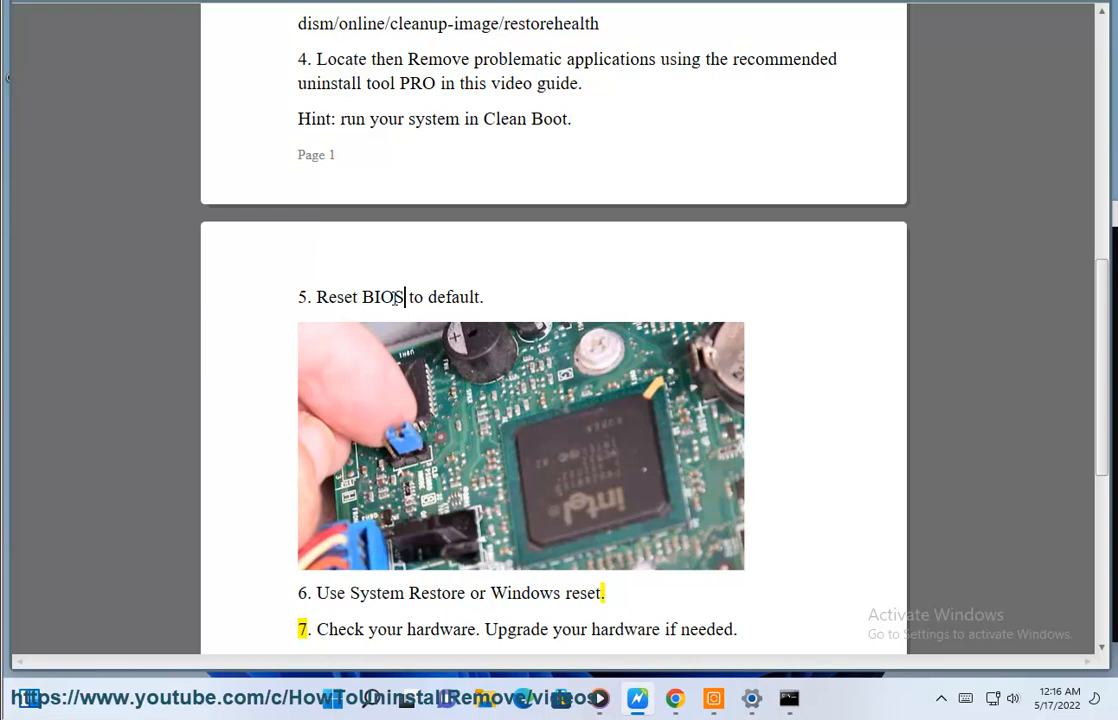
# Step: Go into Control Panel and choose Backup and Restore (Windows 7)
pyautogui.doubleClick(436, 592)
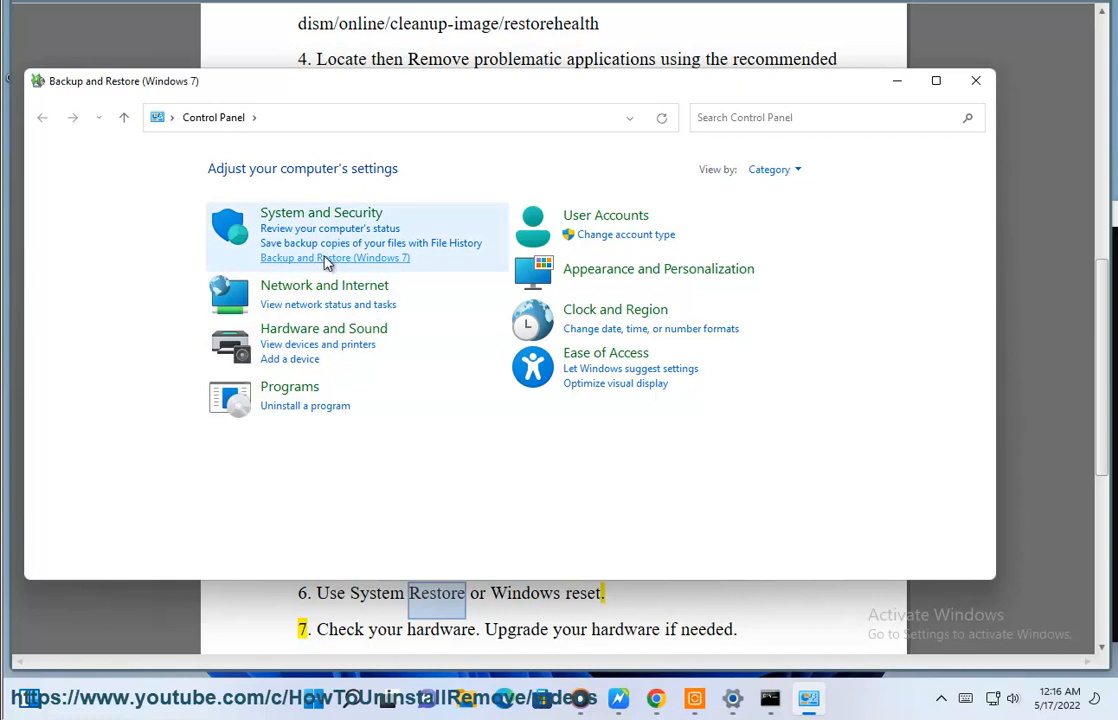
pyautogui.click(334, 256)
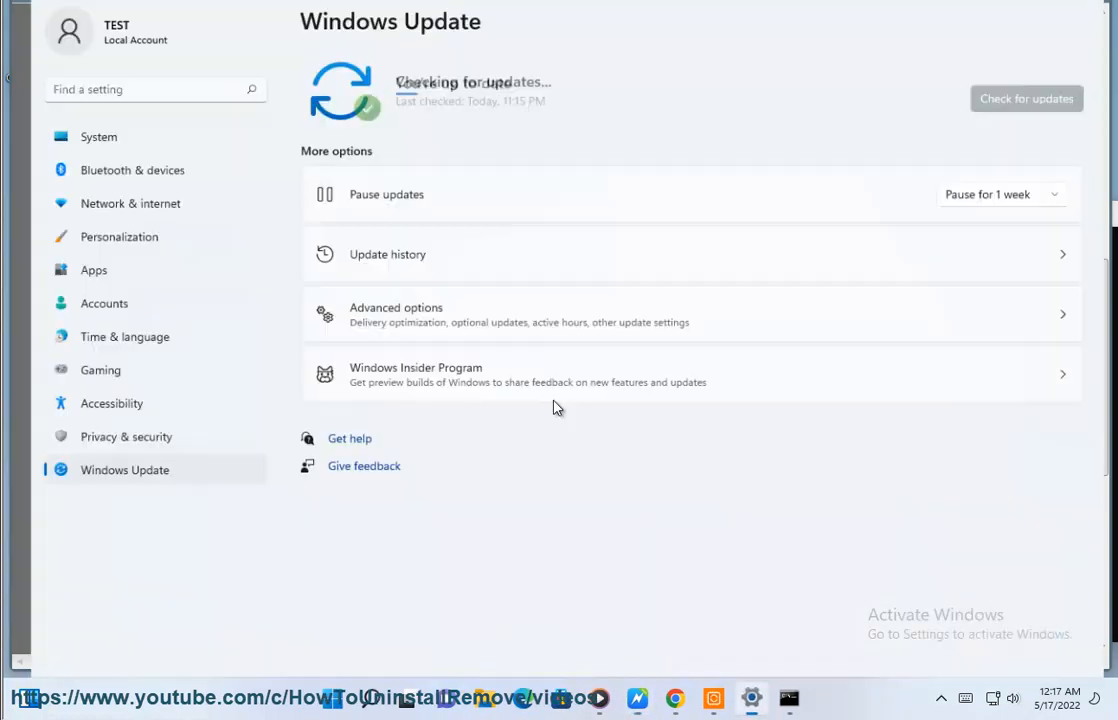
# Step: Start Reset this PC from System > Recovery with the Cloud download option
pyautogui.click(100, 136)
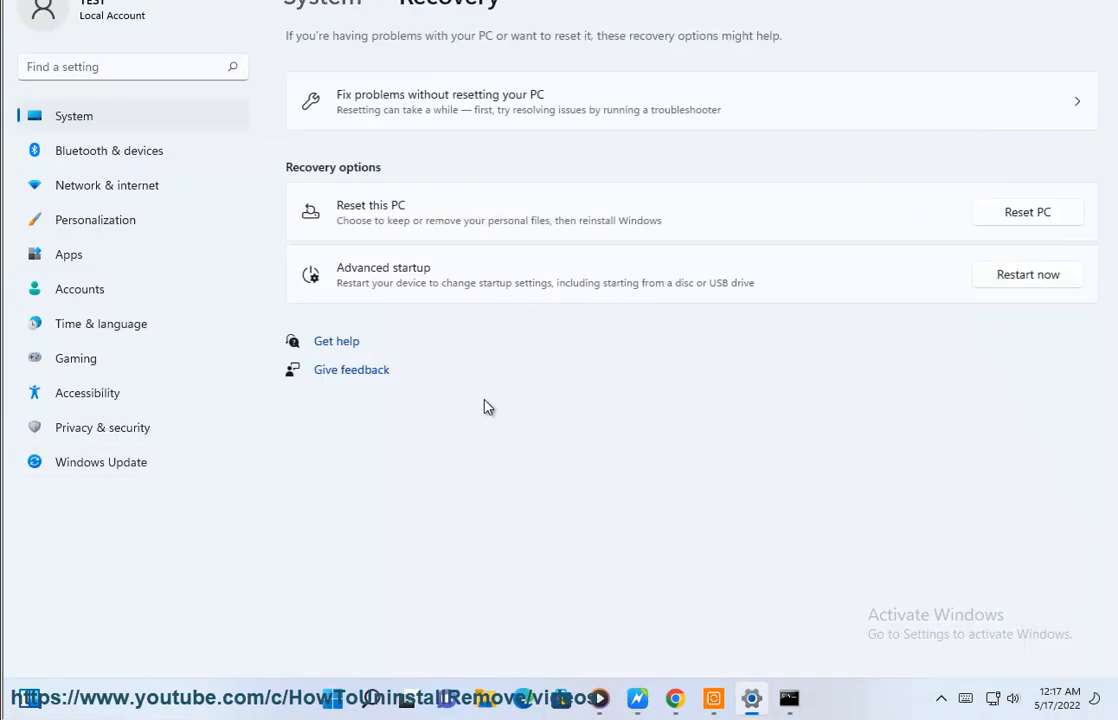
pyautogui.click(1028, 212)
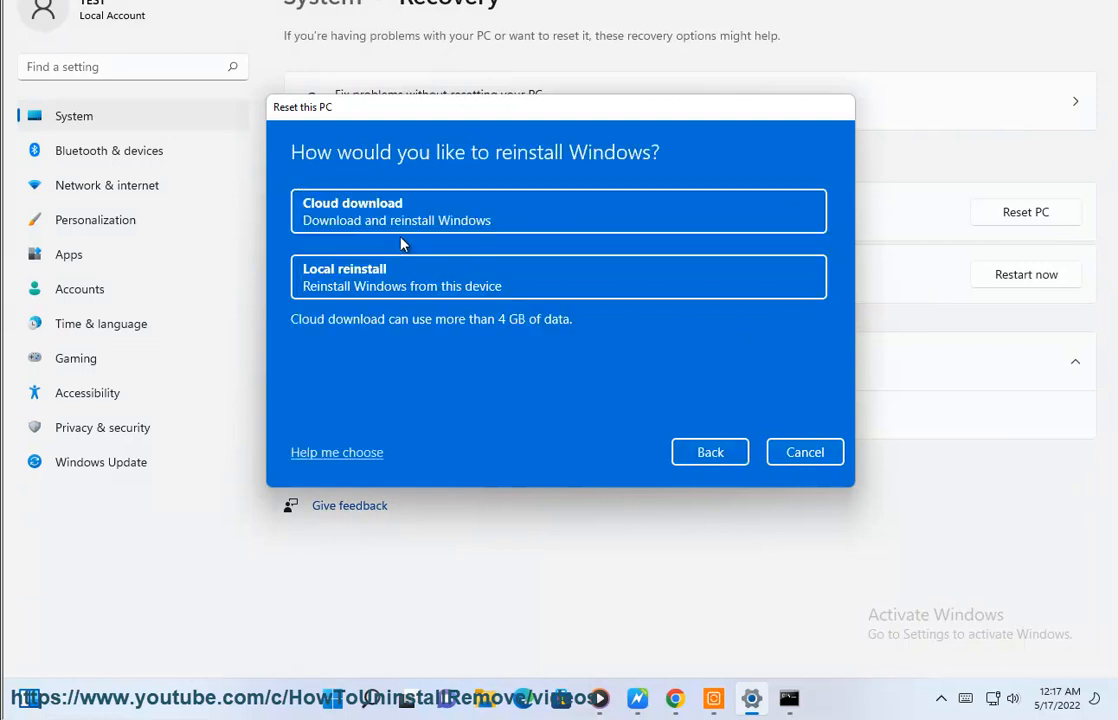
pyautogui.click(558, 212)
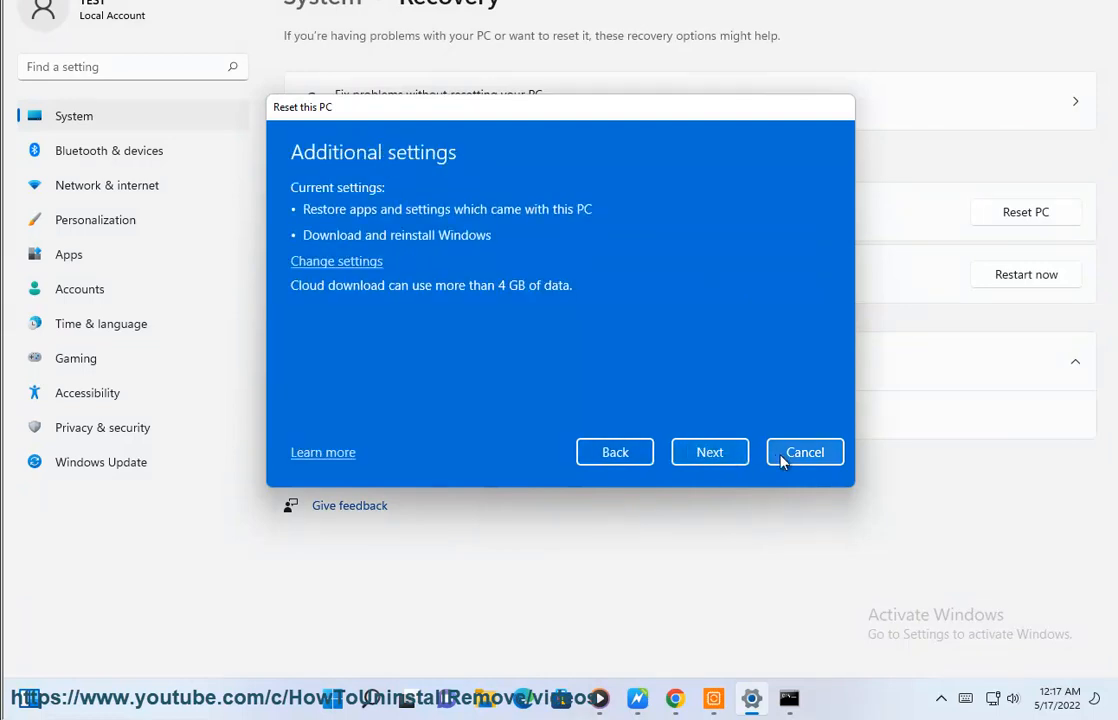